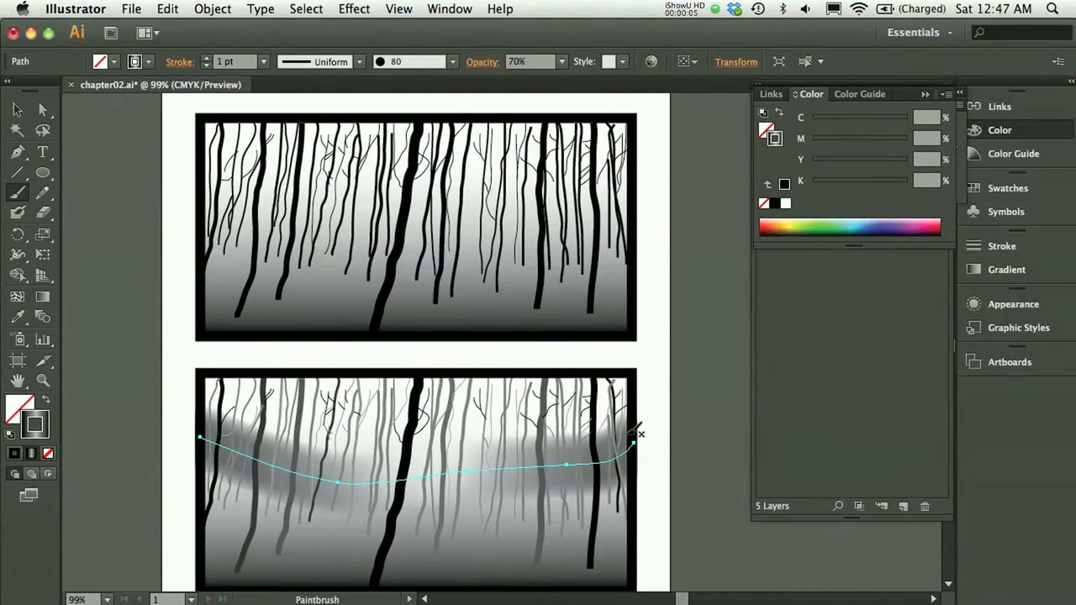
Step: Deselect the finished lower swoosh with the Selection tool, leaving nothing selected
click(15, 111)
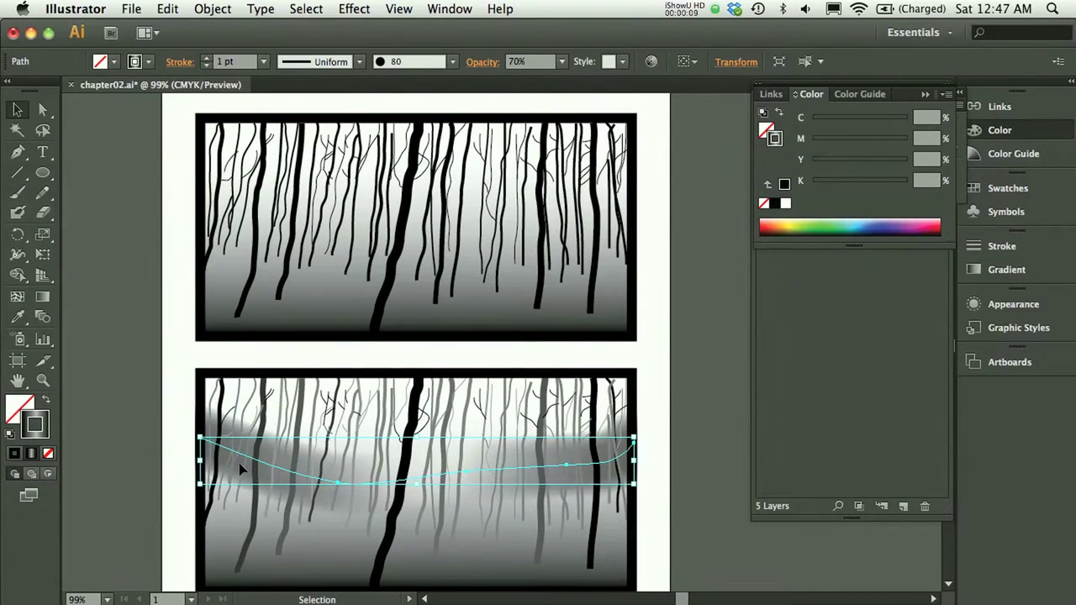
mouse_move(101, 365)
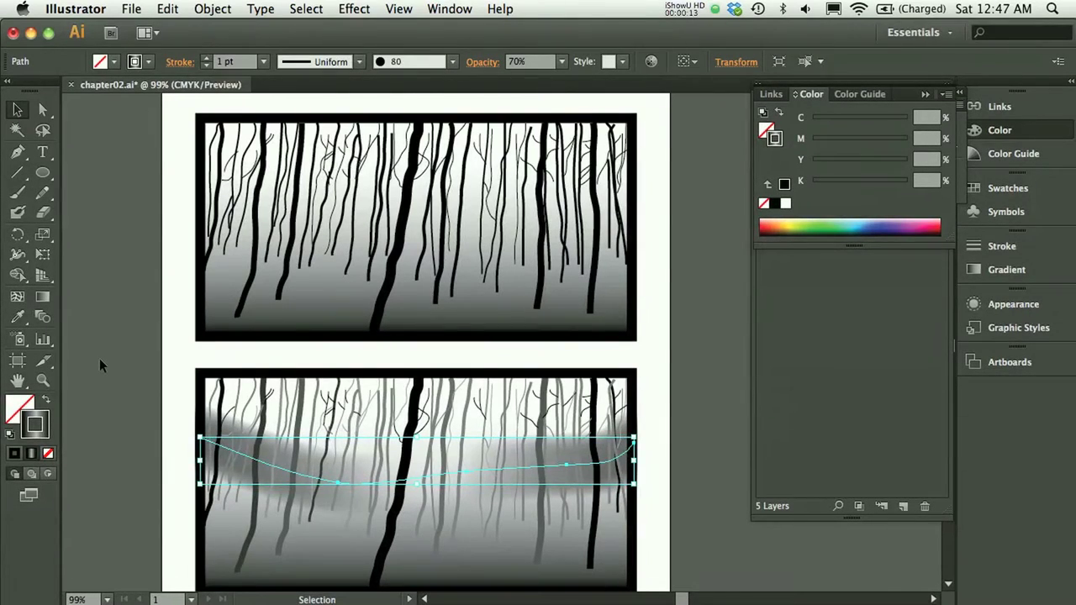
click(101, 365)
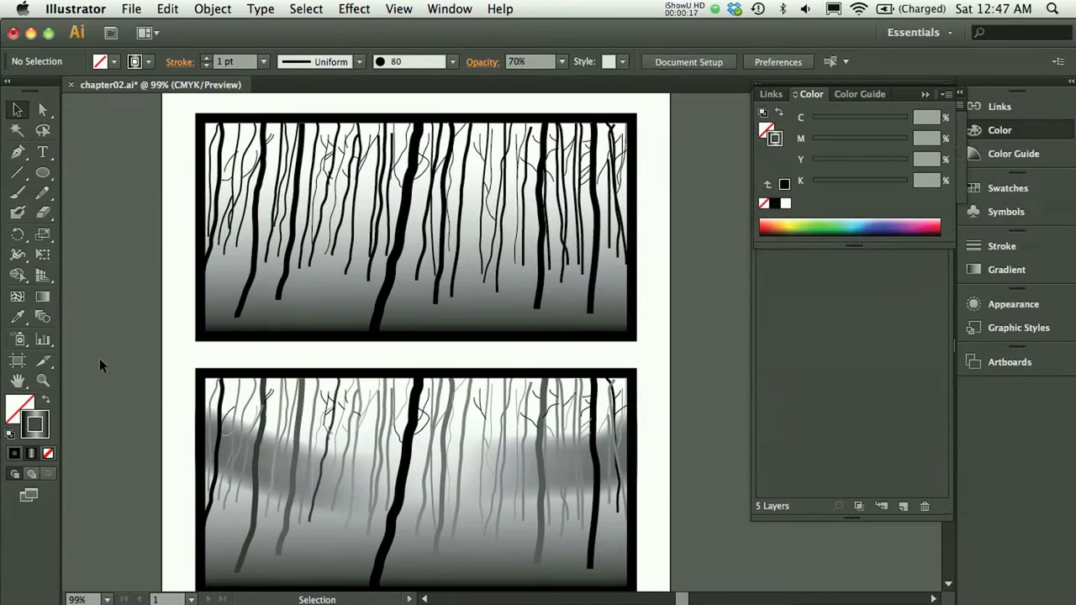
mouse_move(84, 235)
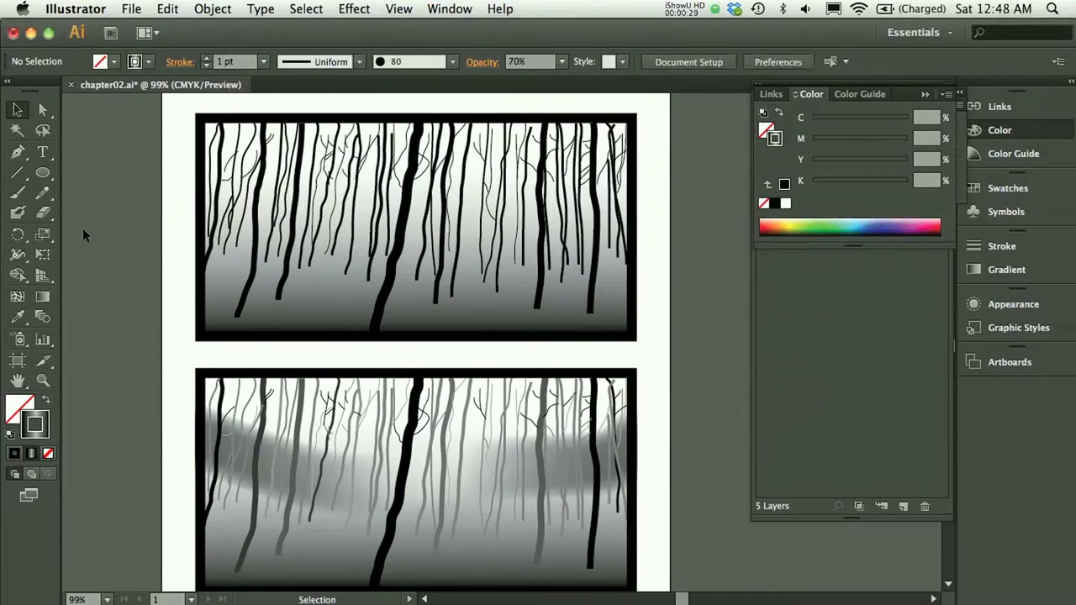
mouse_move(72, 208)
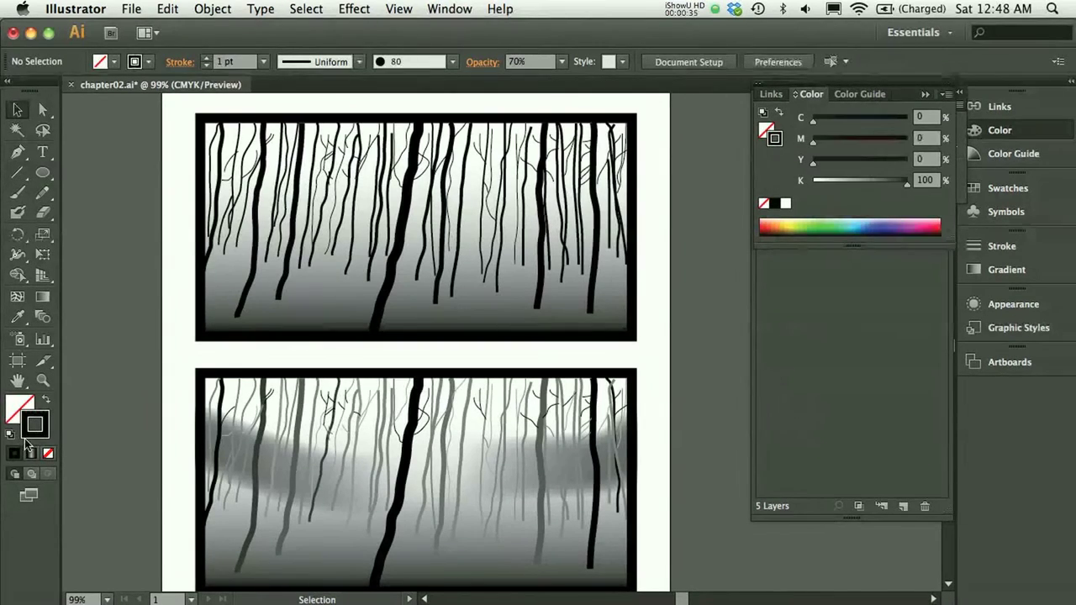
Step: Paint a soft dark brush swoosh across the middle of the upper forest panel
click(17, 193)
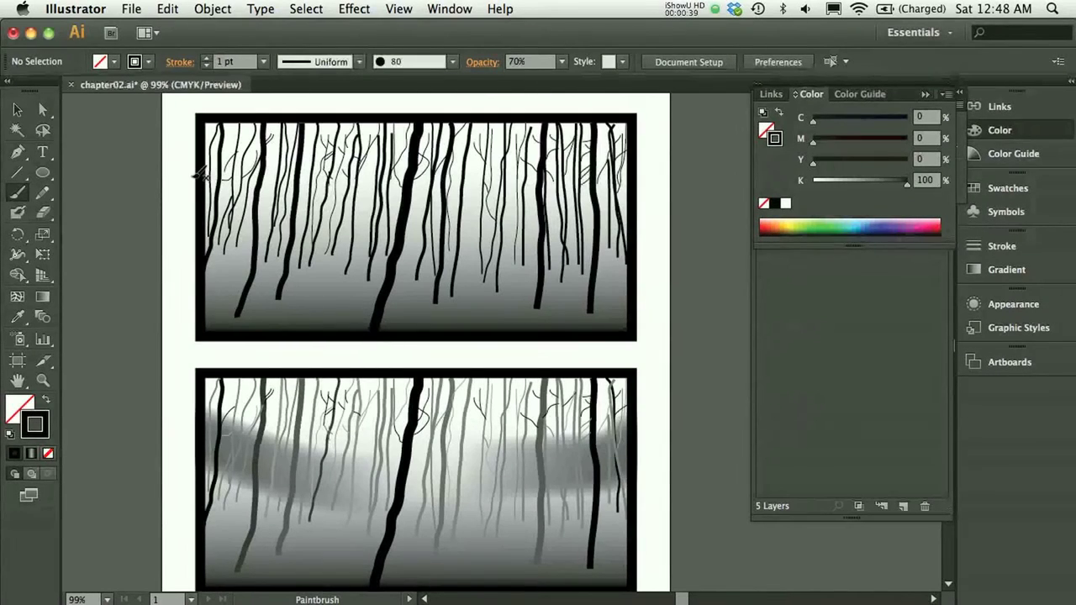
drag(193, 177, 521, 227)
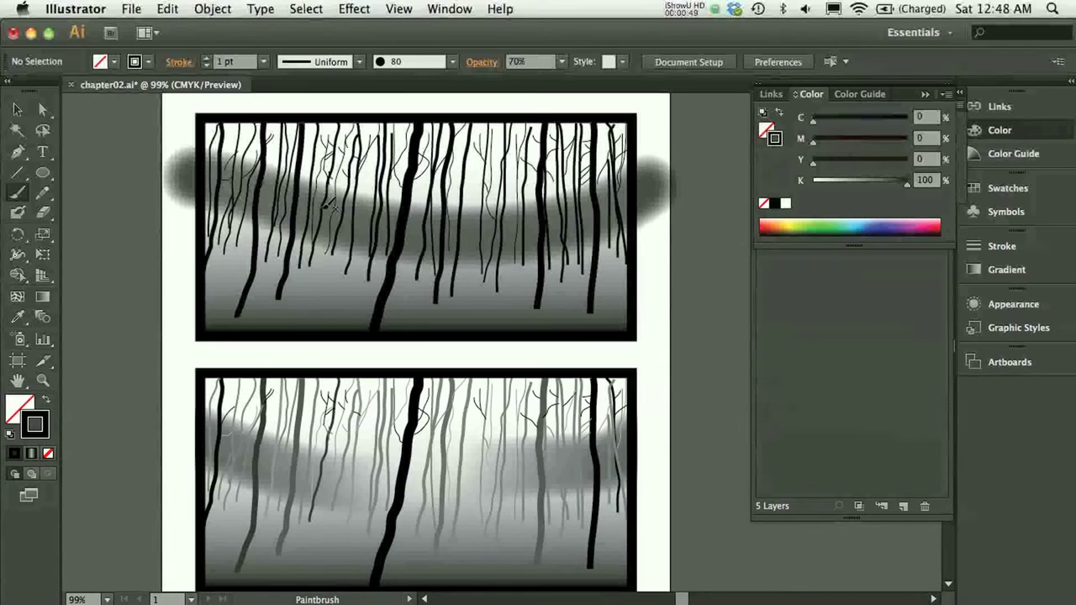
mouse_move(303, 491)
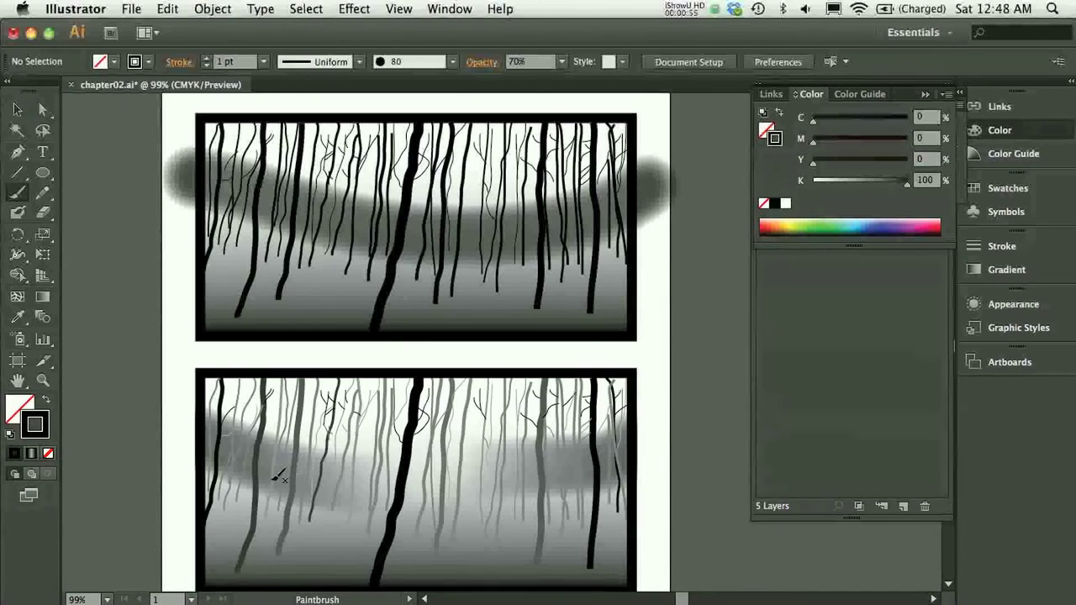
mouse_move(232, 444)
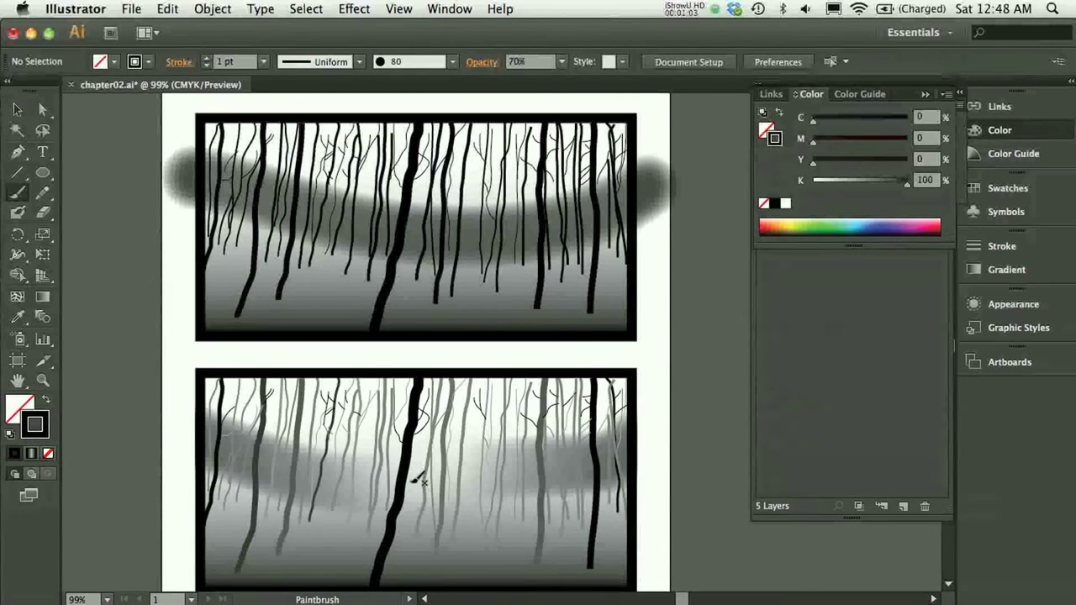
mouse_move(491, 461)
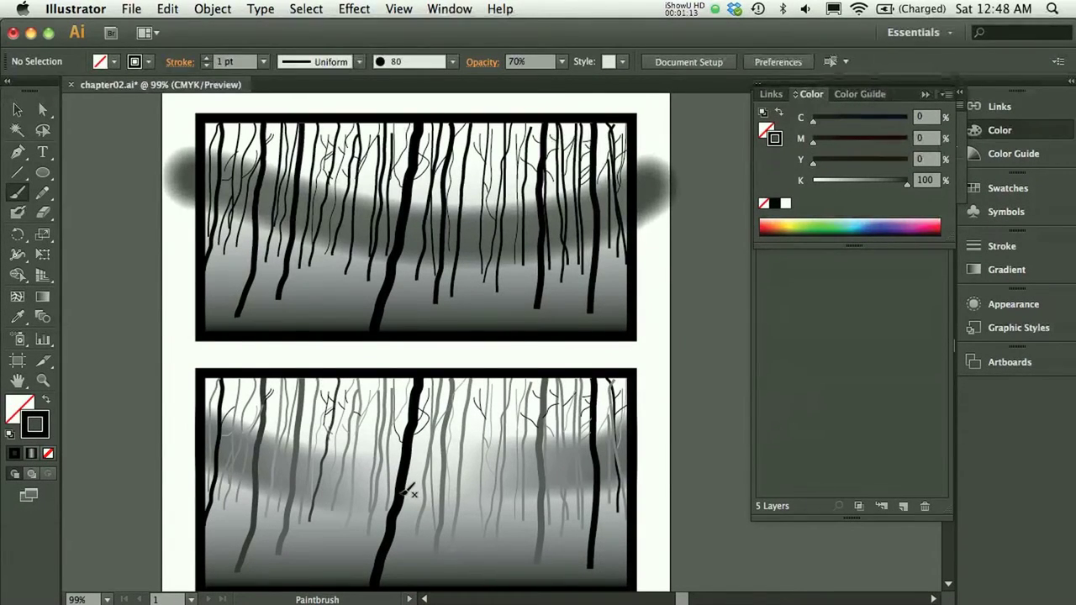
Step: Select the upper swoosh and apply the White, Black preset linear gradient to it
click(15, 111)
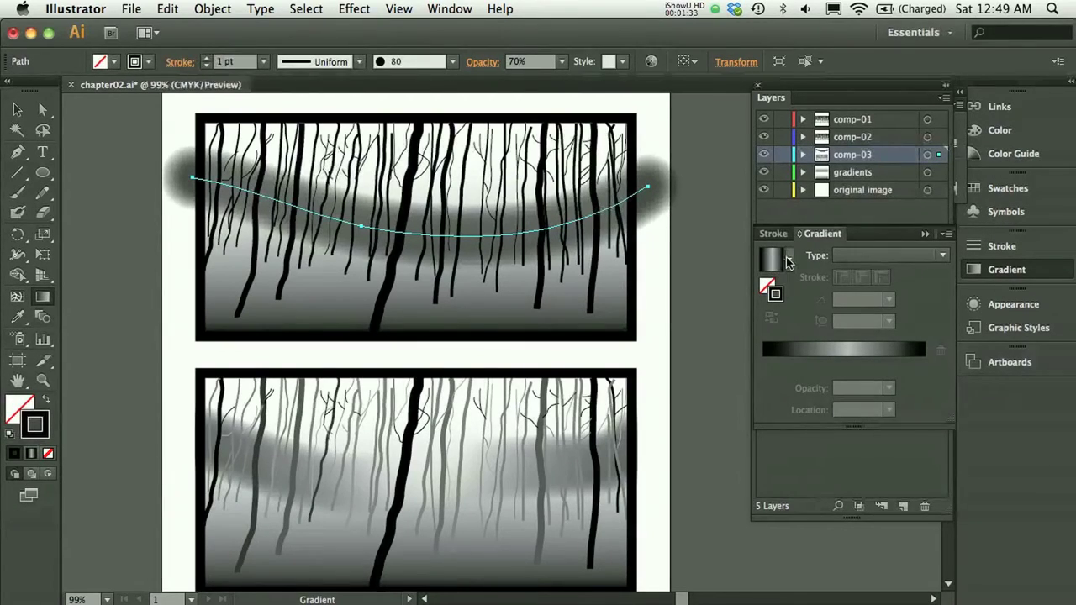
click(787, 256)
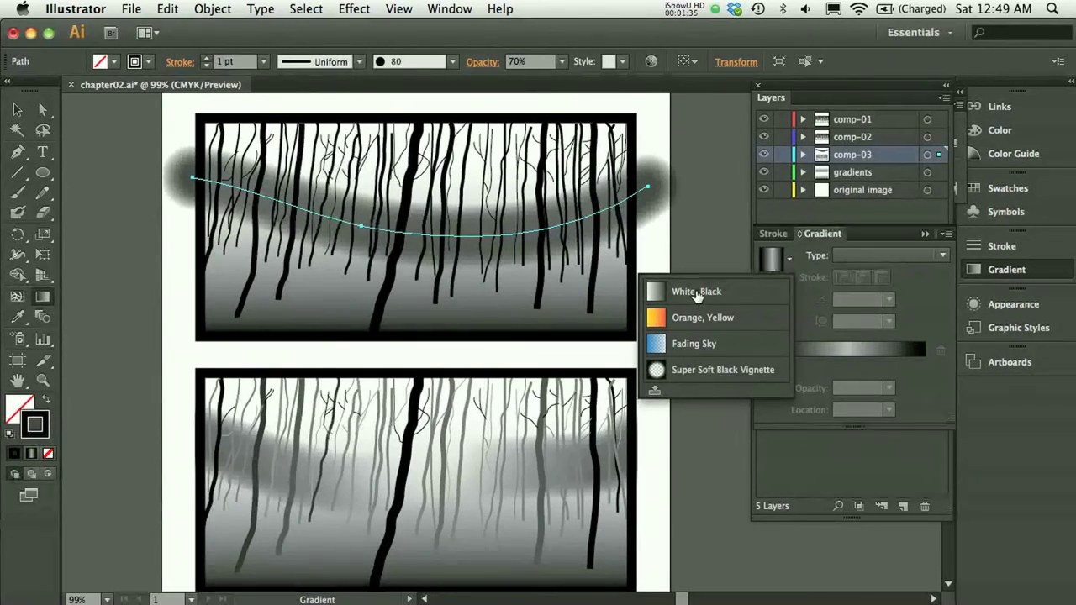
click(696, 292)
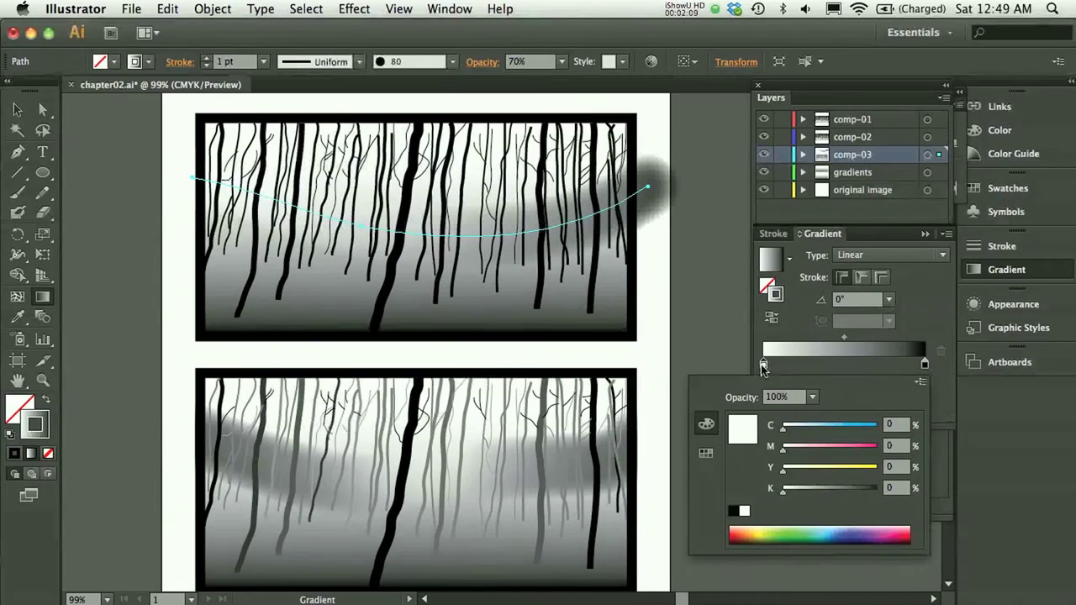
mouse_move(736, 514)
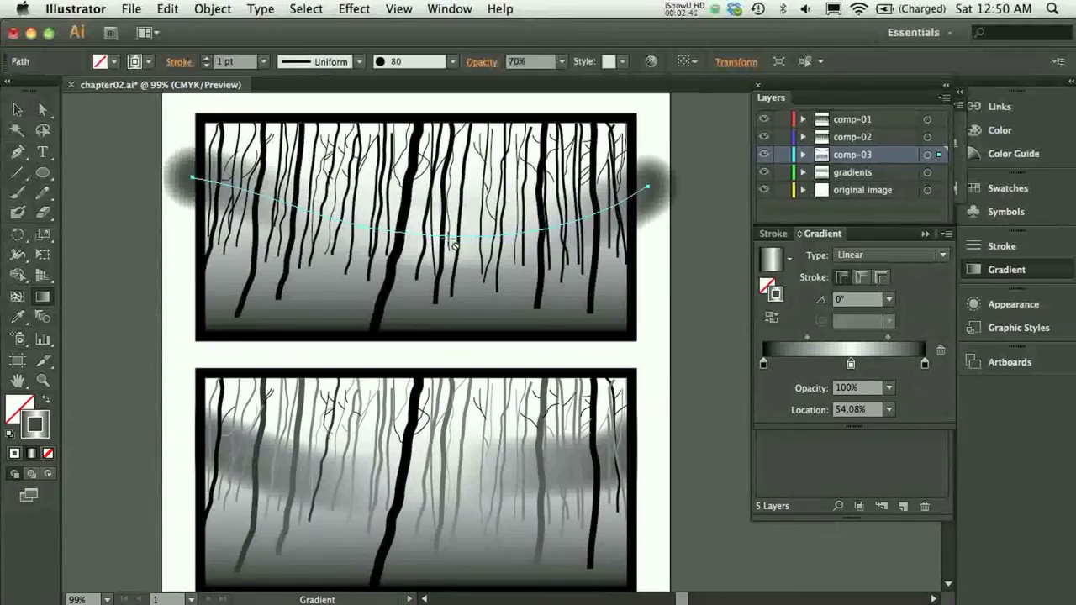
mouse_move(318, 472)
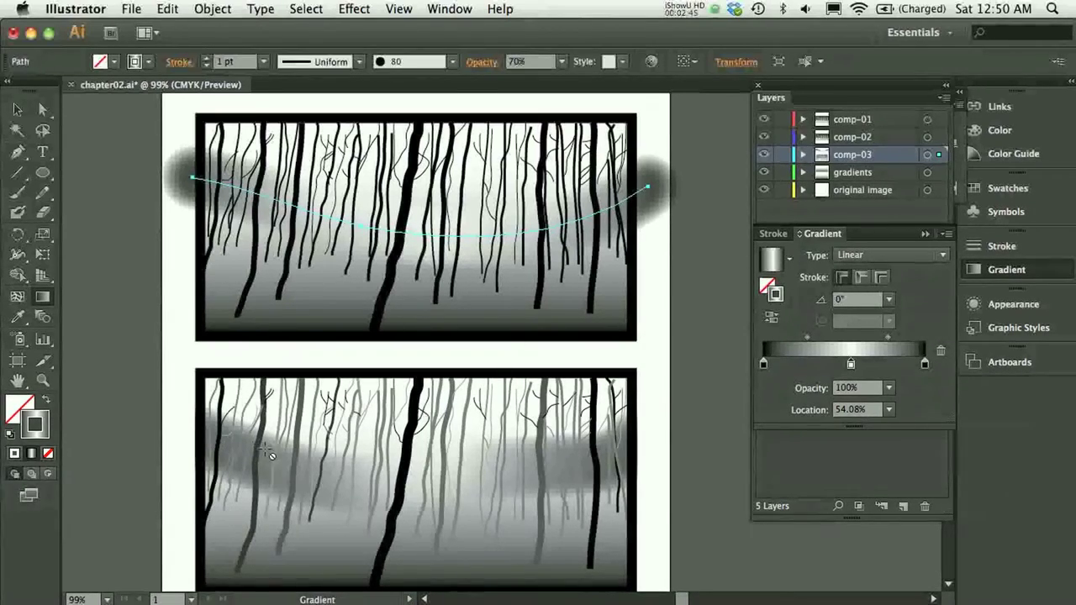
mouse_move(339, 474)
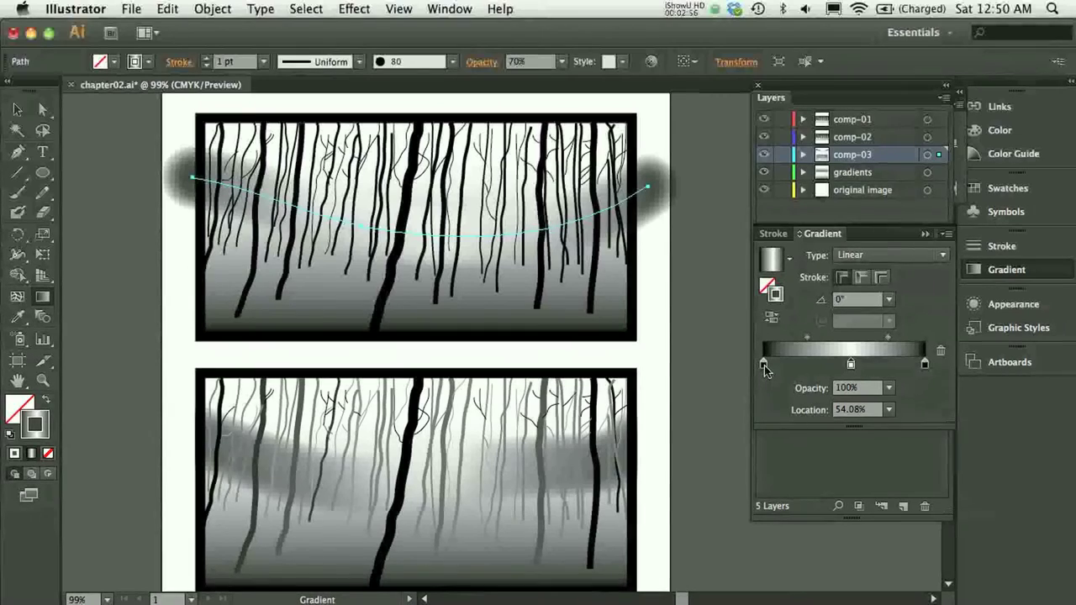
Step: Narrow the gradient's central white strip and lower the swoosh's opacity to 60%
drag(764, 363, 807, 363)
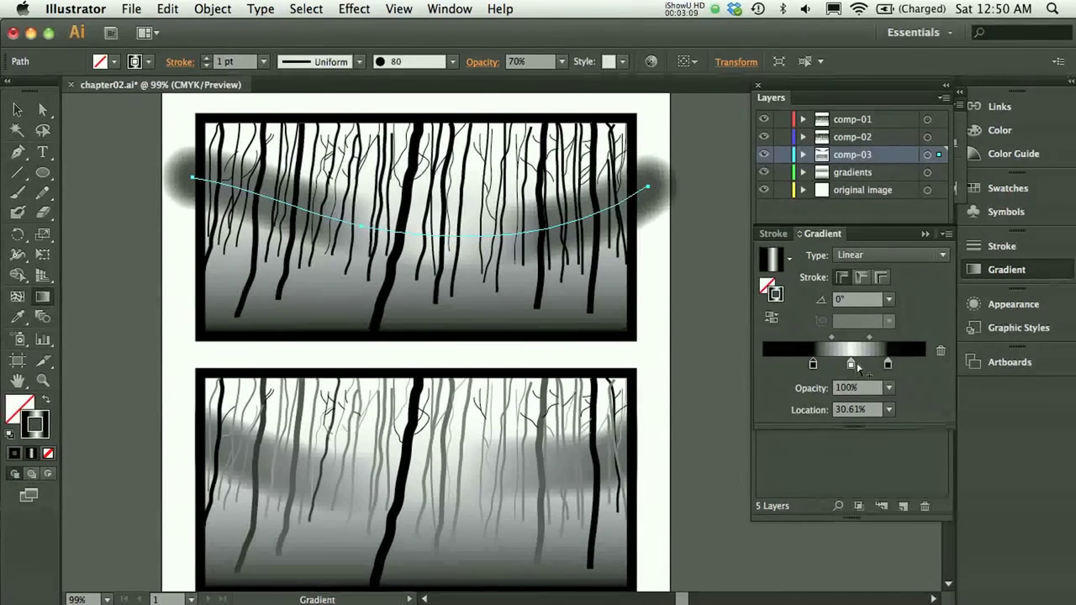
drag(850, 363, 868, 363)
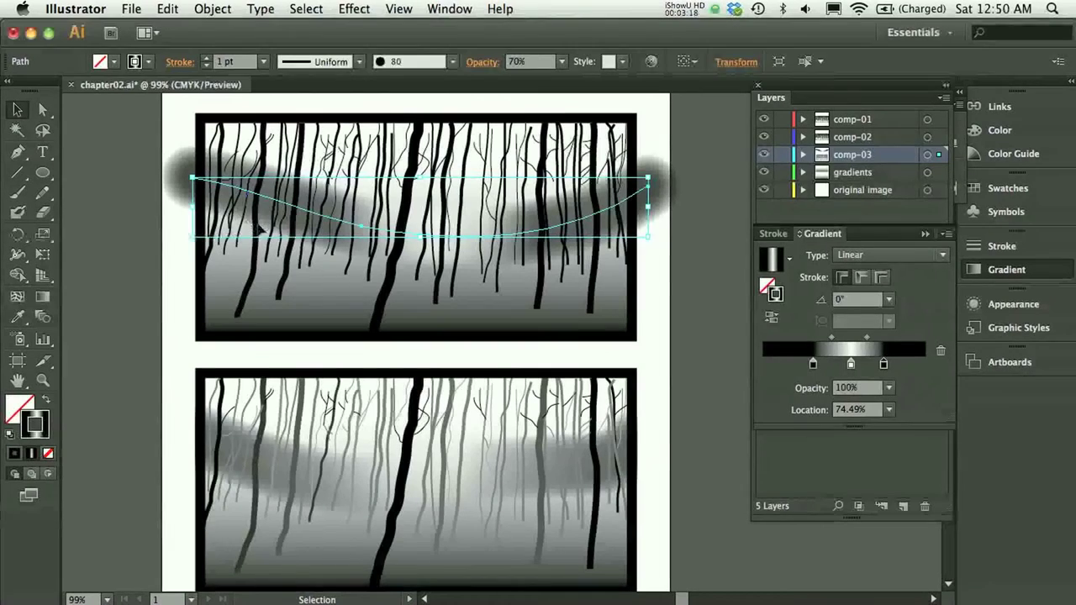
click(559, 61)
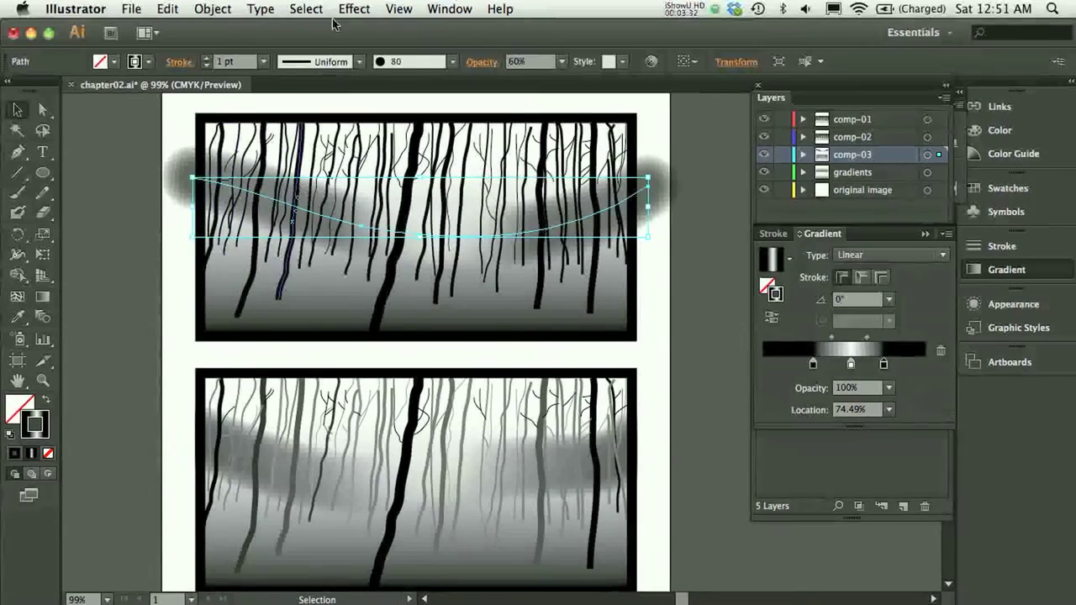
Step: Start a Feather effect on the swoosh and preview it at a 0.5 in radius
click(353, 10)
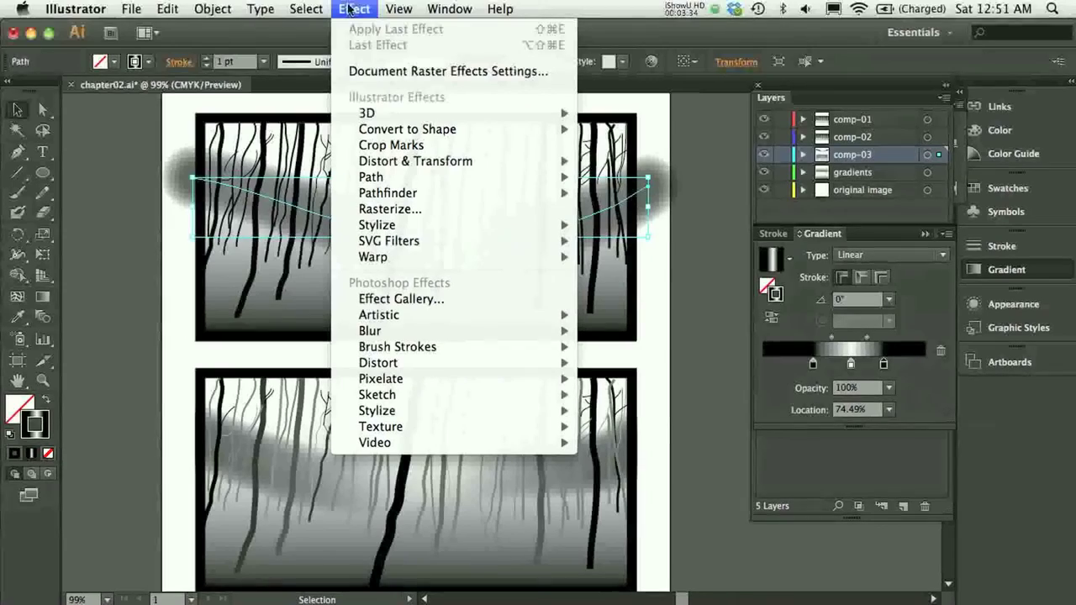
mouse_move(376, 225)
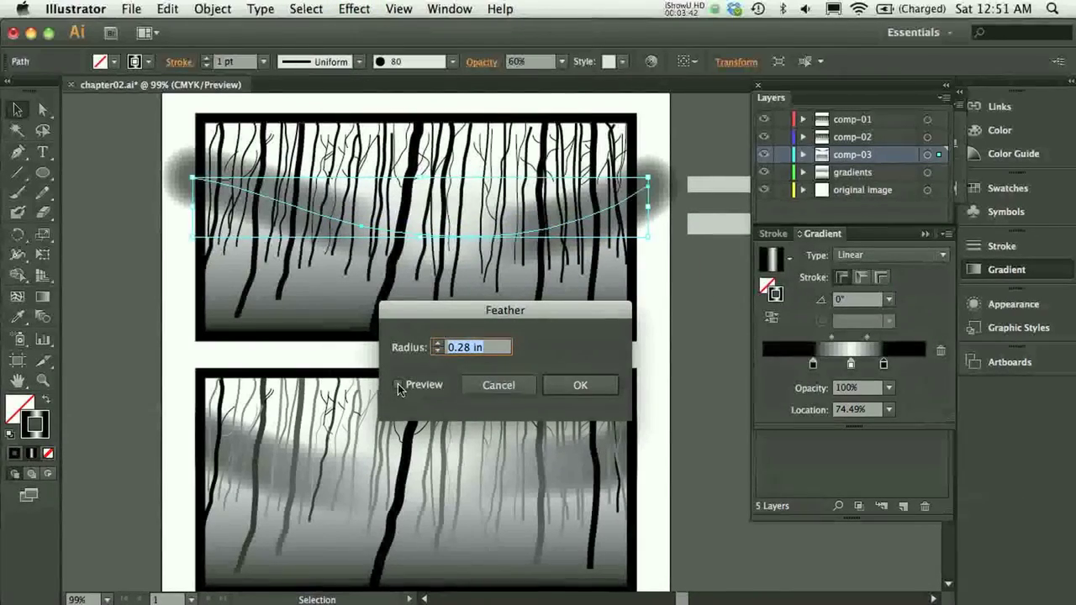
click(396, 383)
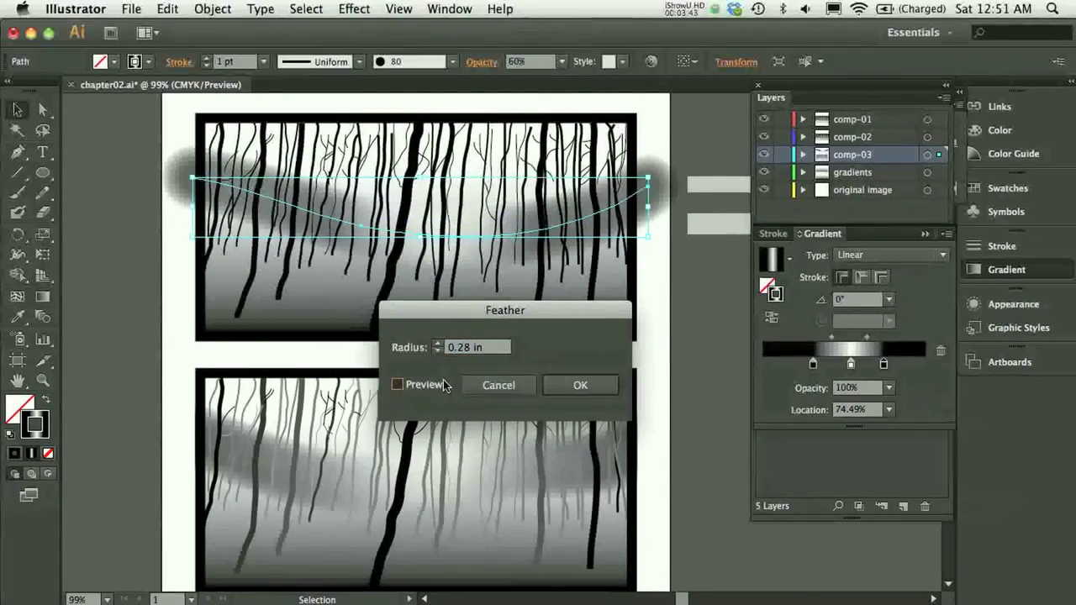
click(396, 383)
text(0.5)
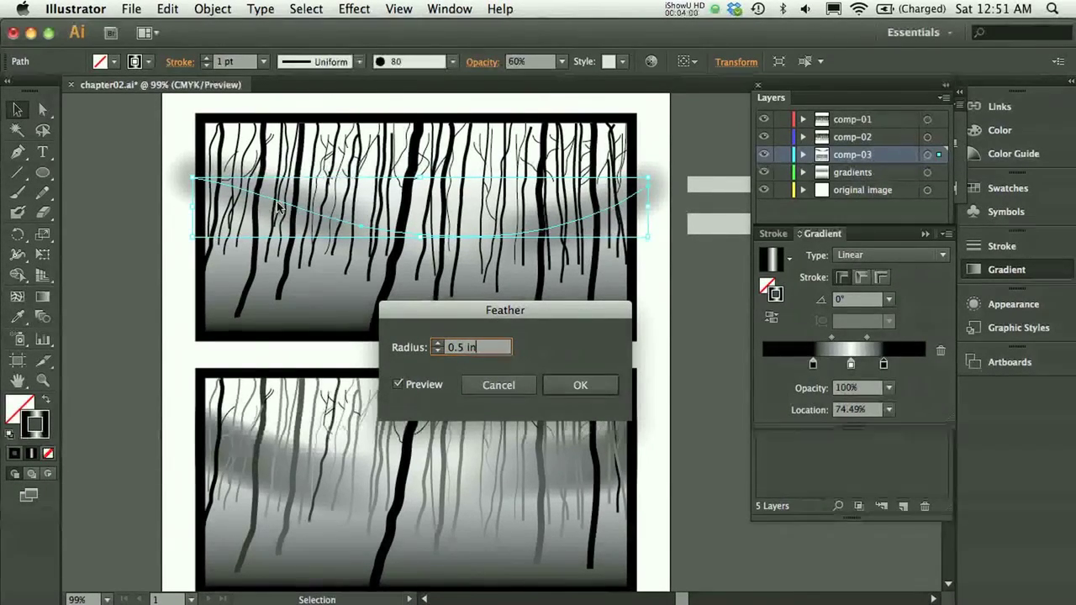
mouse_move(504, 299)
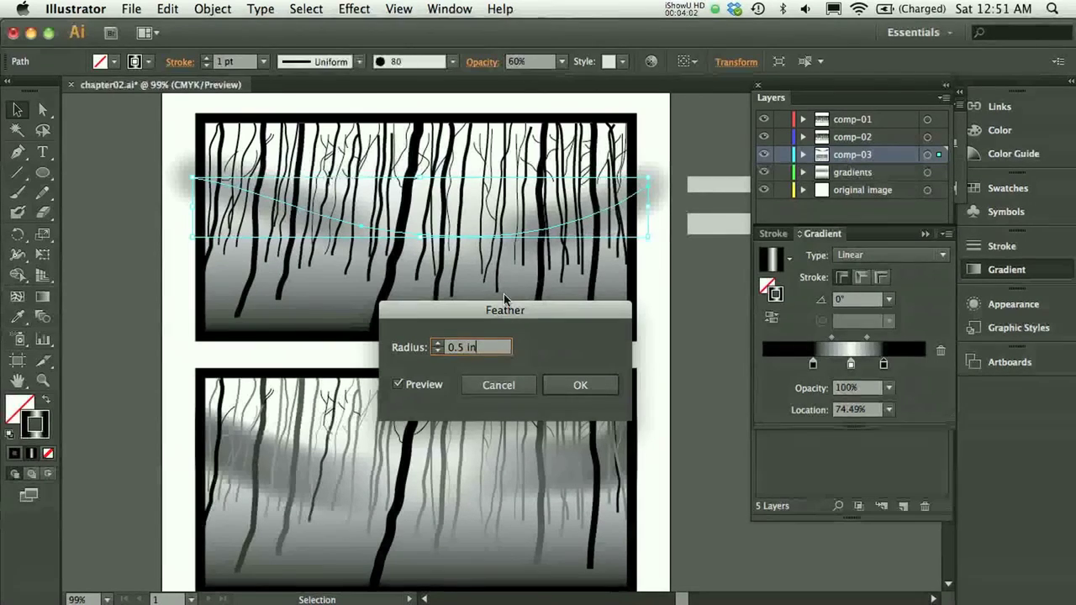
Step: Adjust the feather radius down to 0.2 in, back up to 0.4 in, and apply it
click(437, 351)
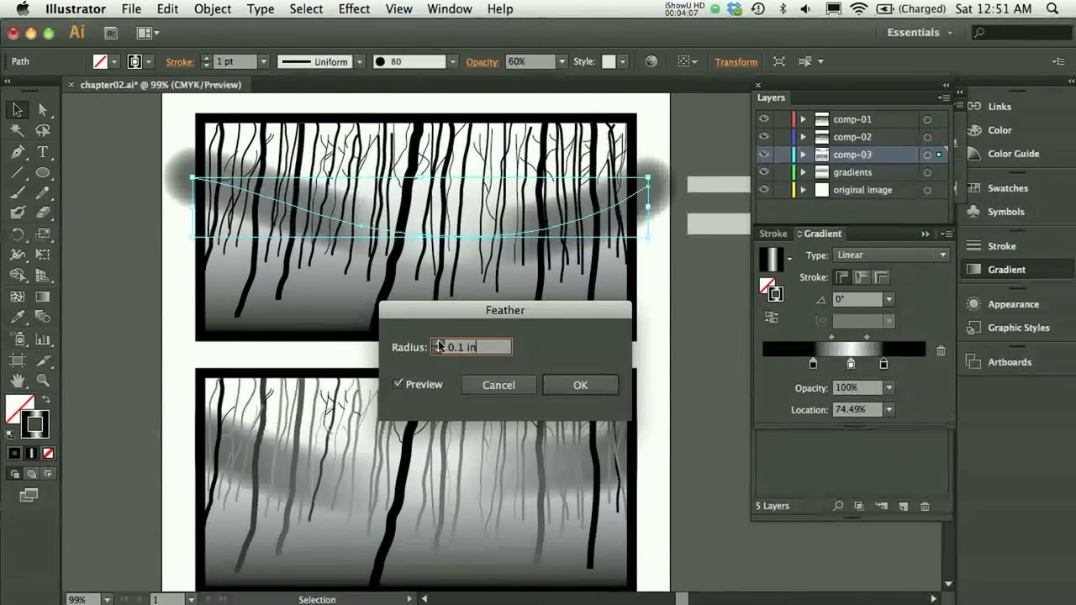
text(0.2 in)
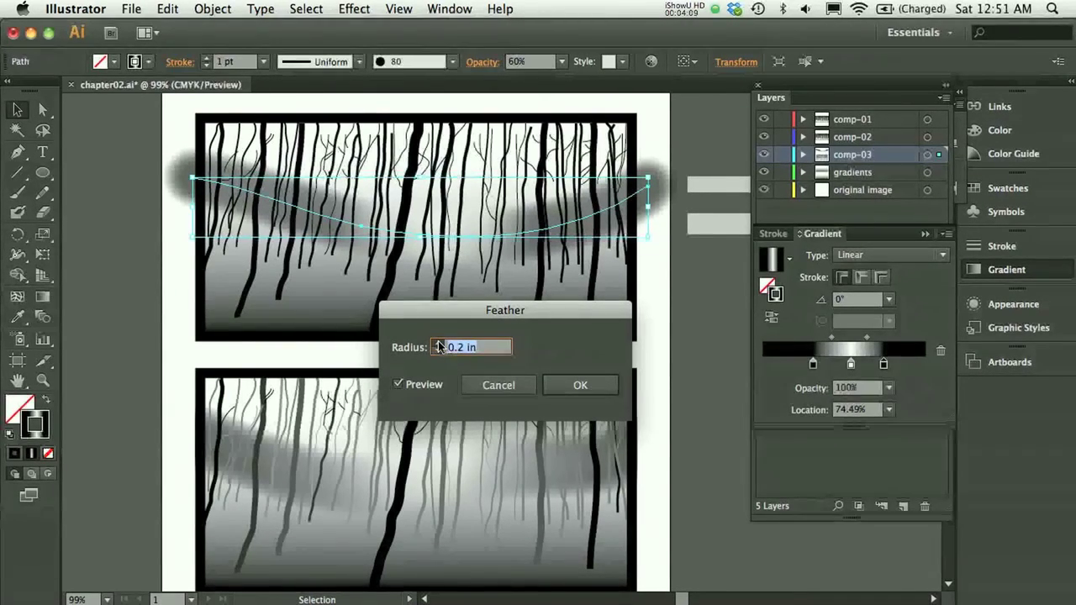
click(437, 343)
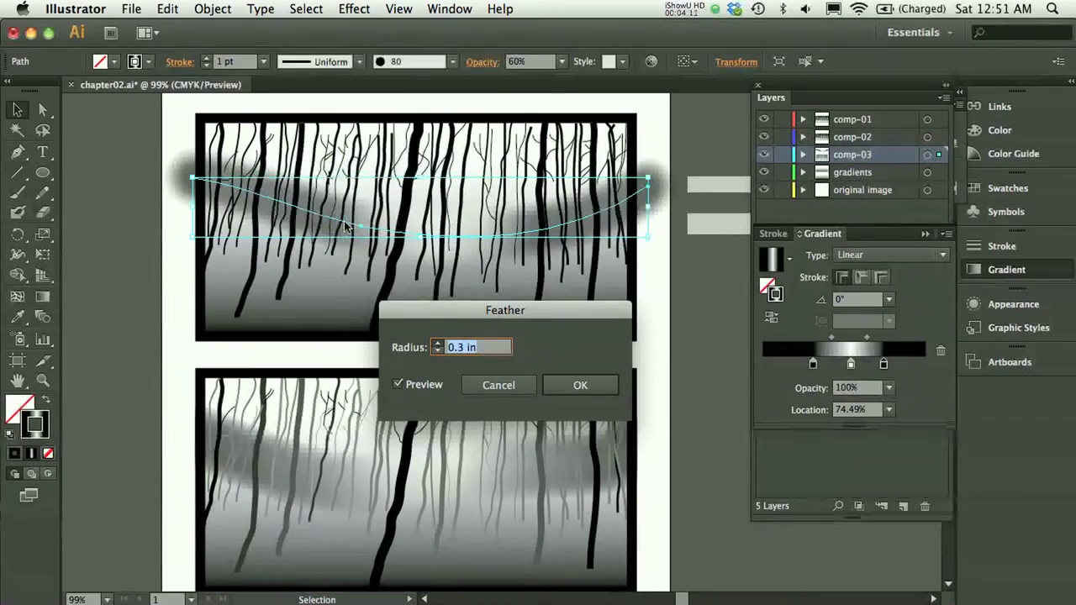
click(437, 343)
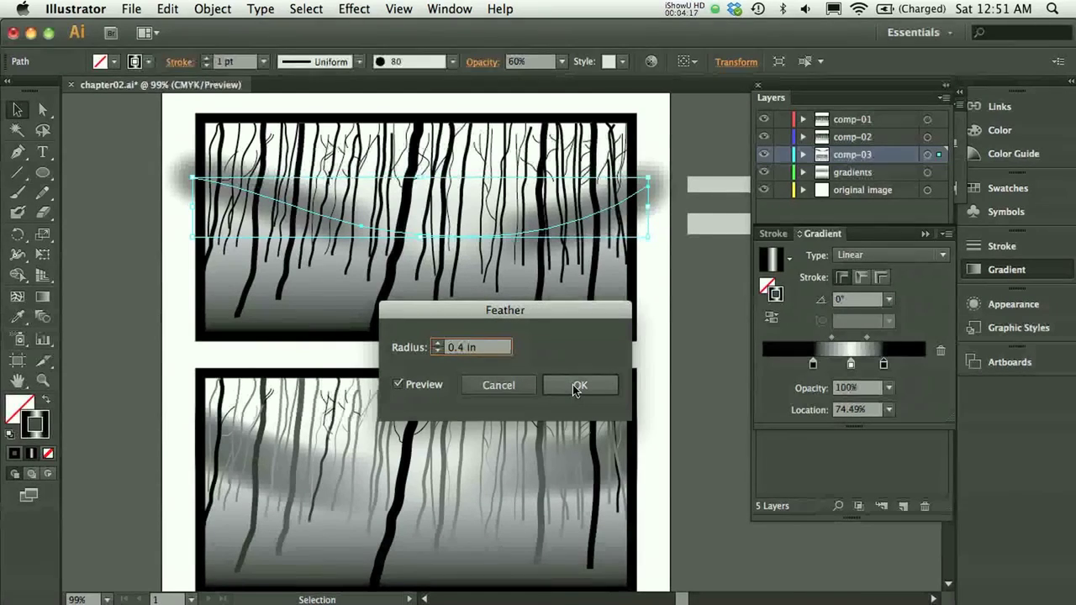
click(580, 385)
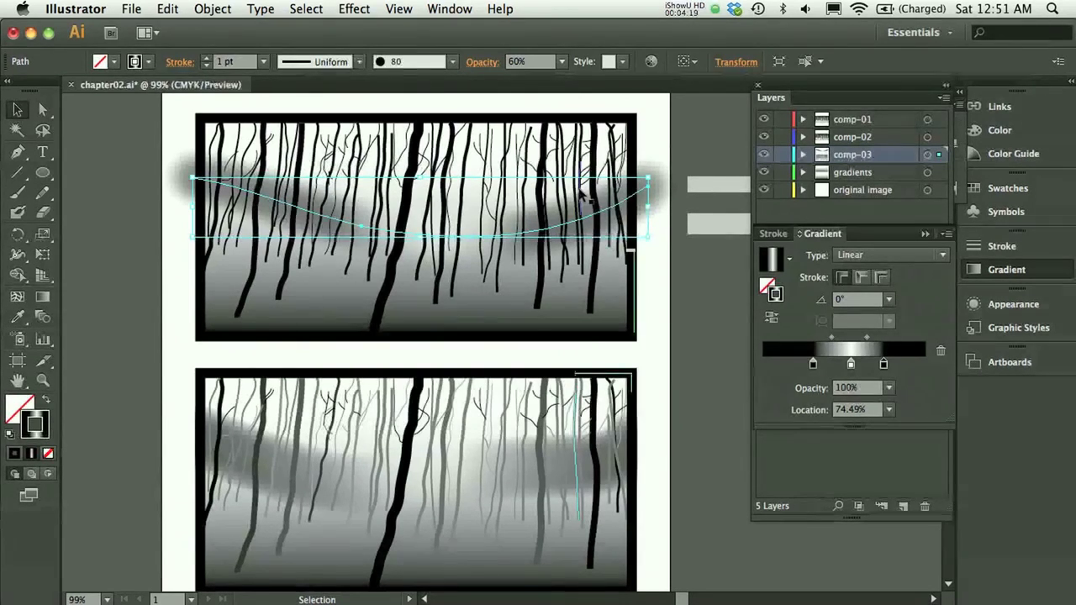